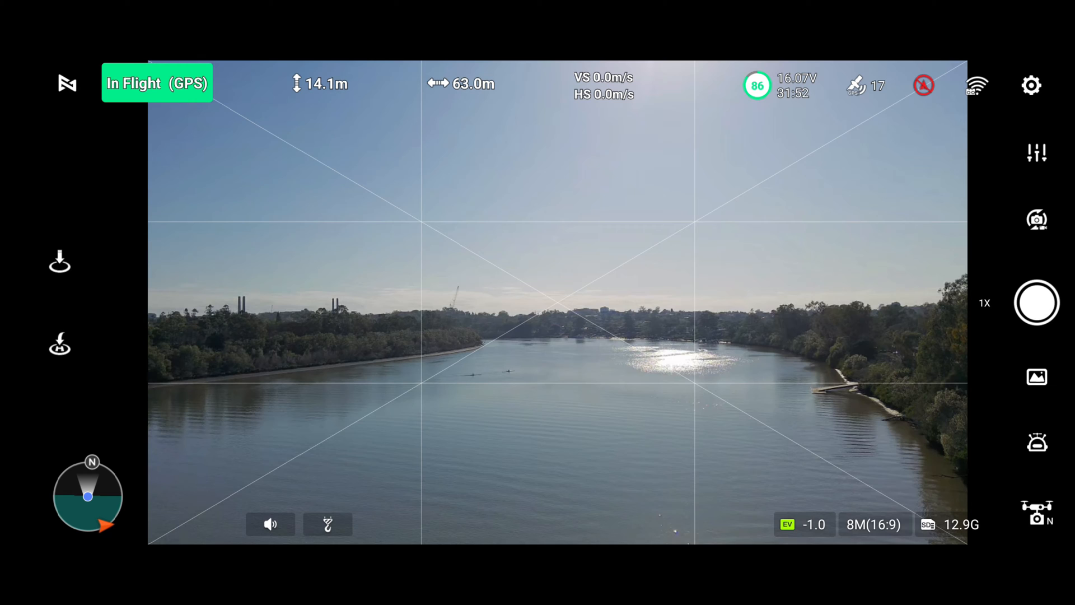
# Switch the capture mode from photo to video, showing 4K 30FPS with HDR on.
pyautogui.click(1037, 302)
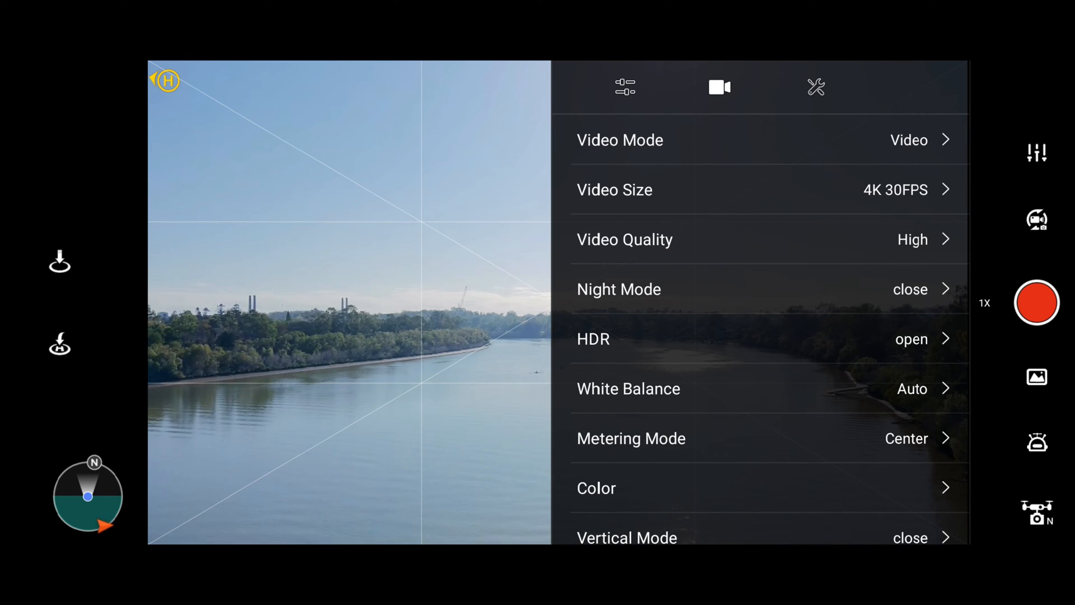
# Check the general camera options, then open exposure settings showing auto mode with EV 0.0.
pyautogui.click(815, 87)
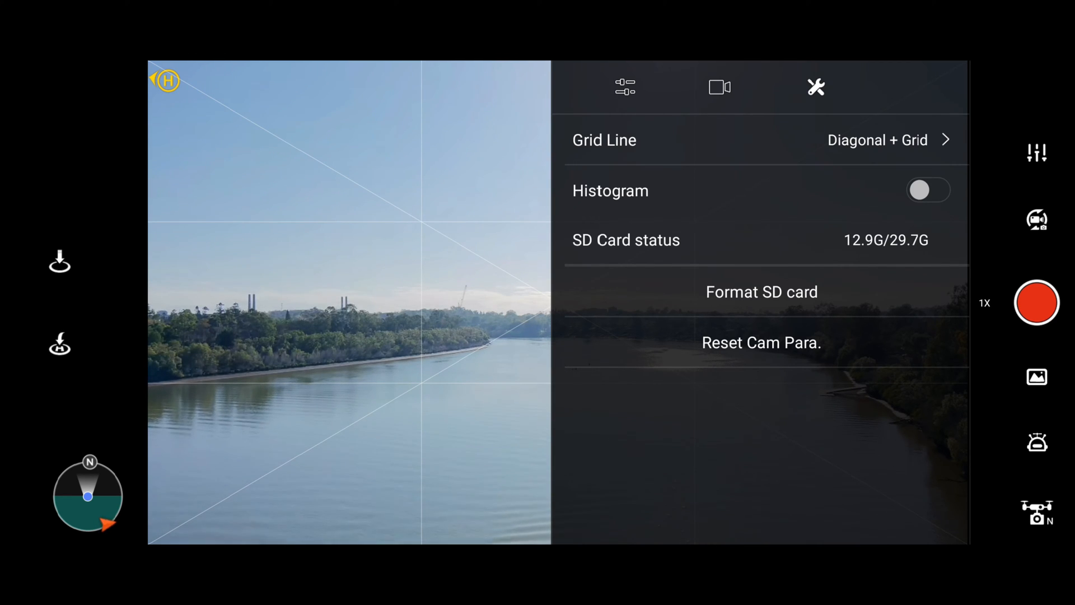
pyautogui.click(624, 87)
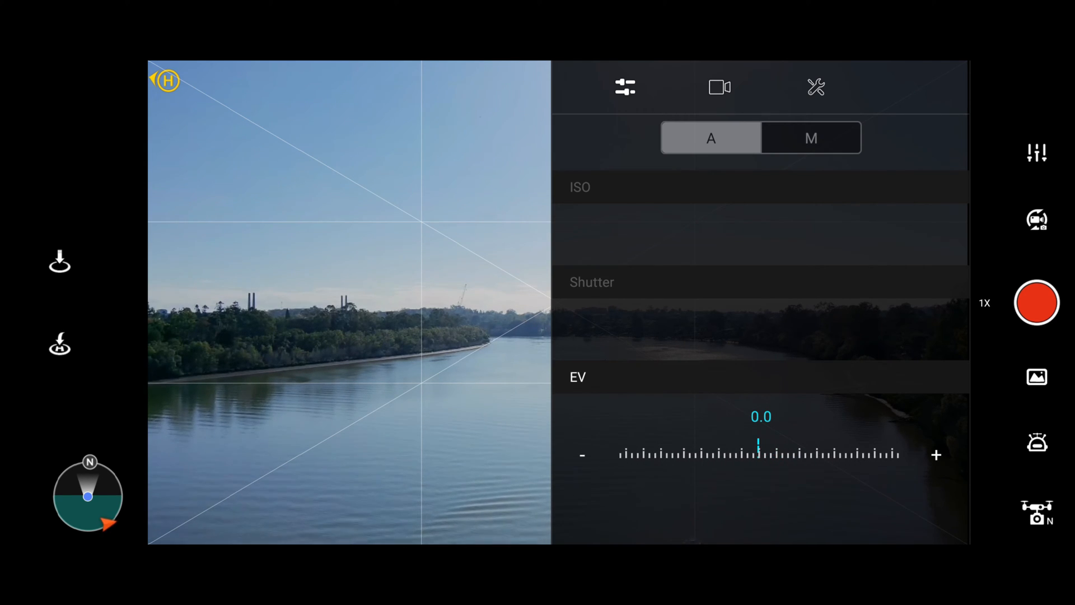
# Drag exposure compensation down to -1.0 and close the panel to the live river view.
pyautogui.moveTo(757, 455); pyautogui.dragTo(748, 455)
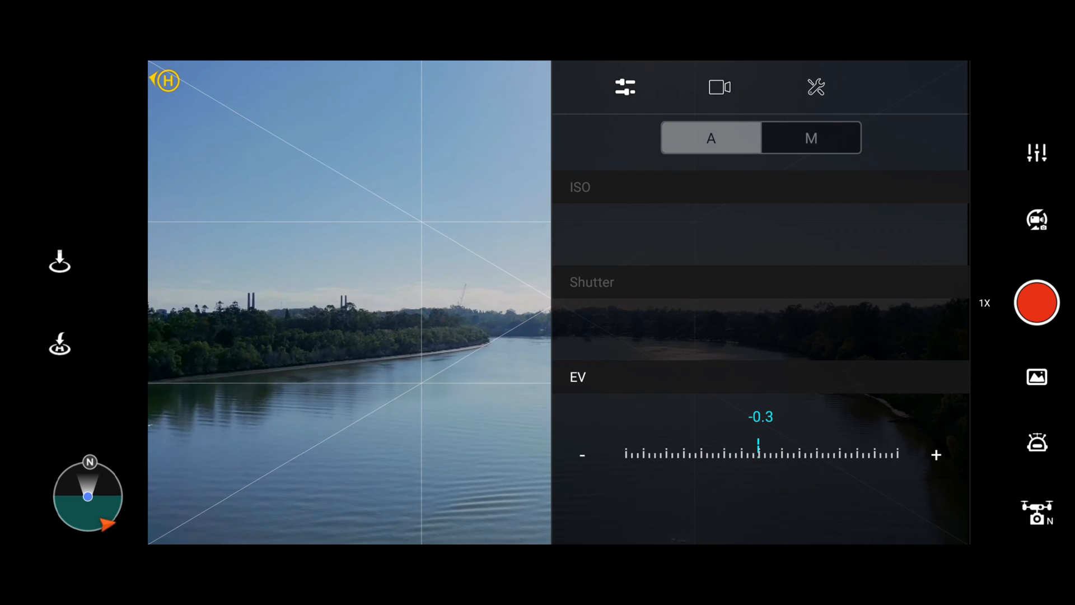
pyautogui.click(583, 454)
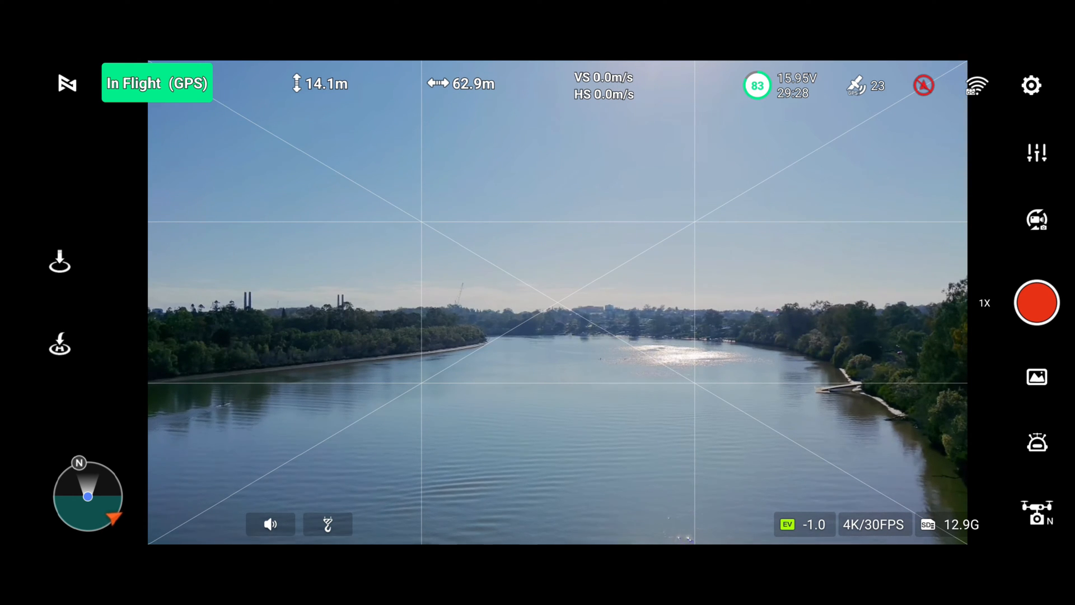
# Reopen the camera settings on the exposure tab to bring EV down to -1.3.
pyautogui.click(1037, 153)
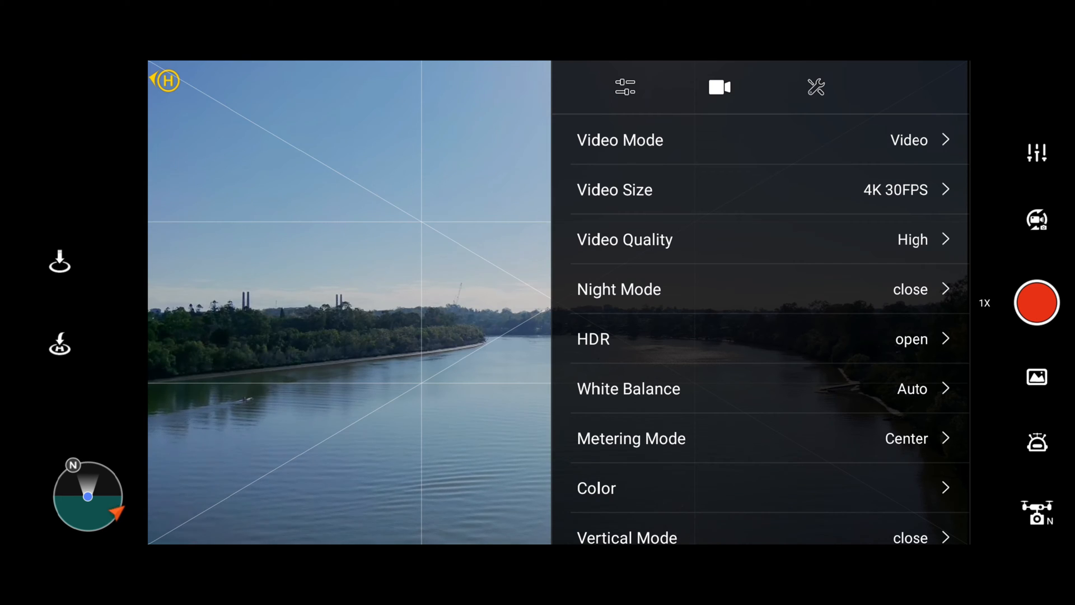
pyautogui.click(624, 87)
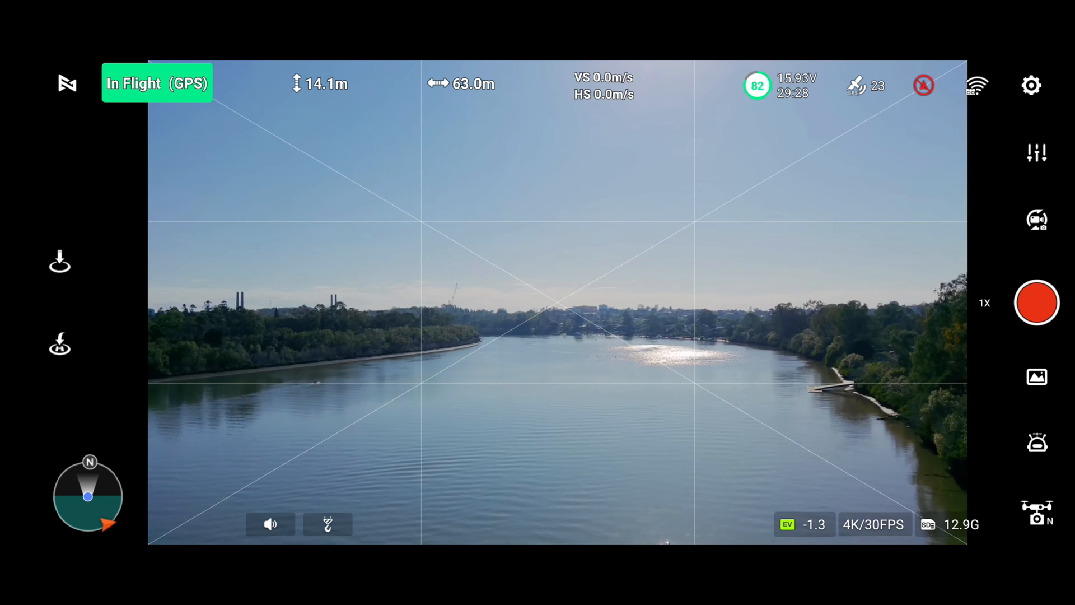
pyautogui.click(1036, 302)
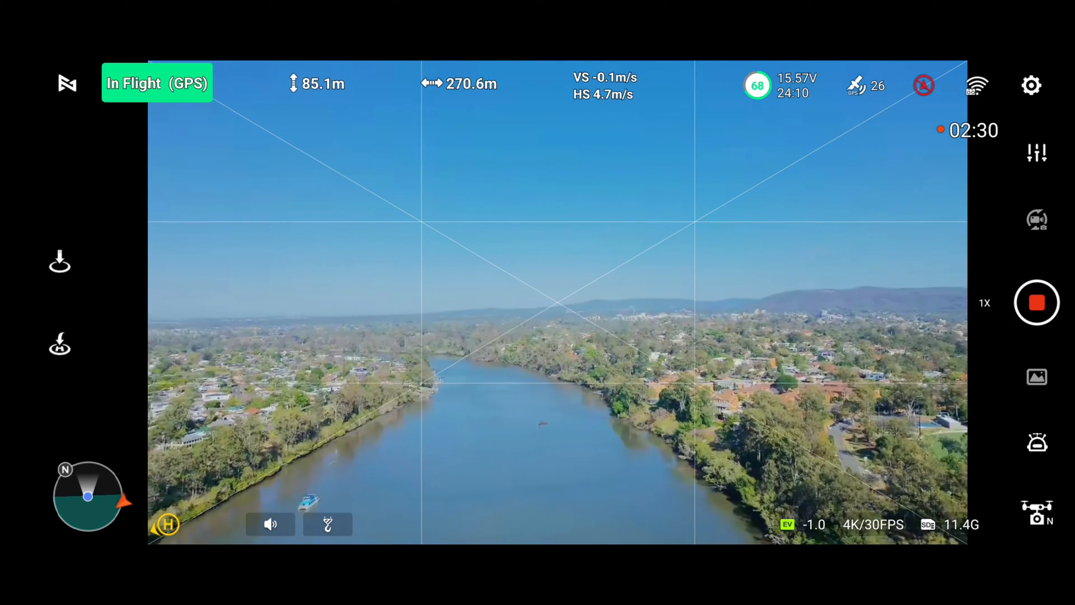
# Open the camera settings mid-recording and select a settings tab.
pyautogui.click(1036, 152)
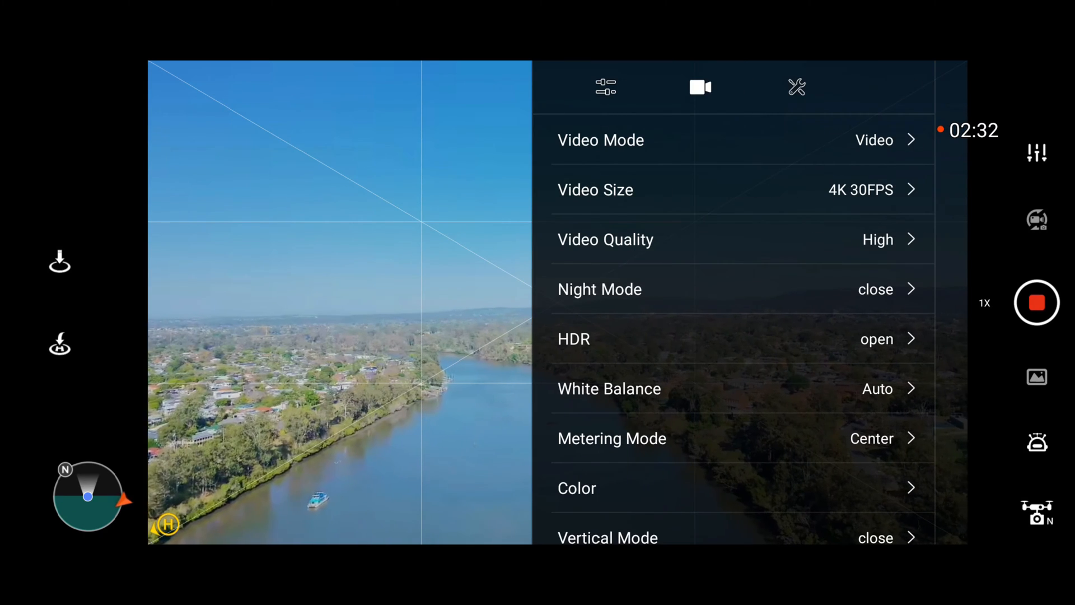
pyautogui.click(605, 88)
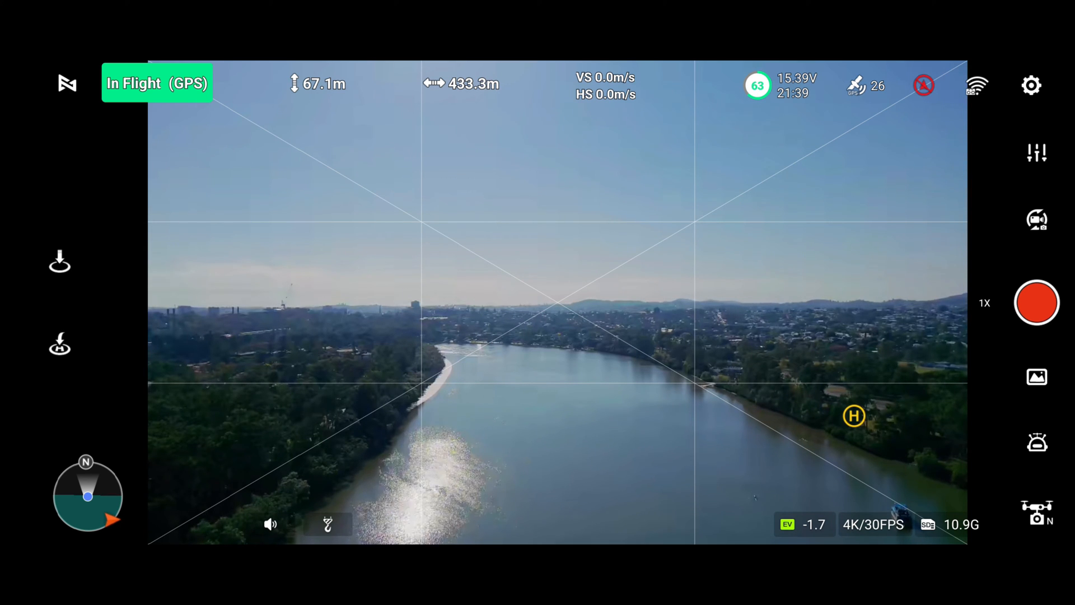
# Toggle back to photo mode at 8M (16:9), with EV reset to 0.0.
pyautogui.click(1036, 303)
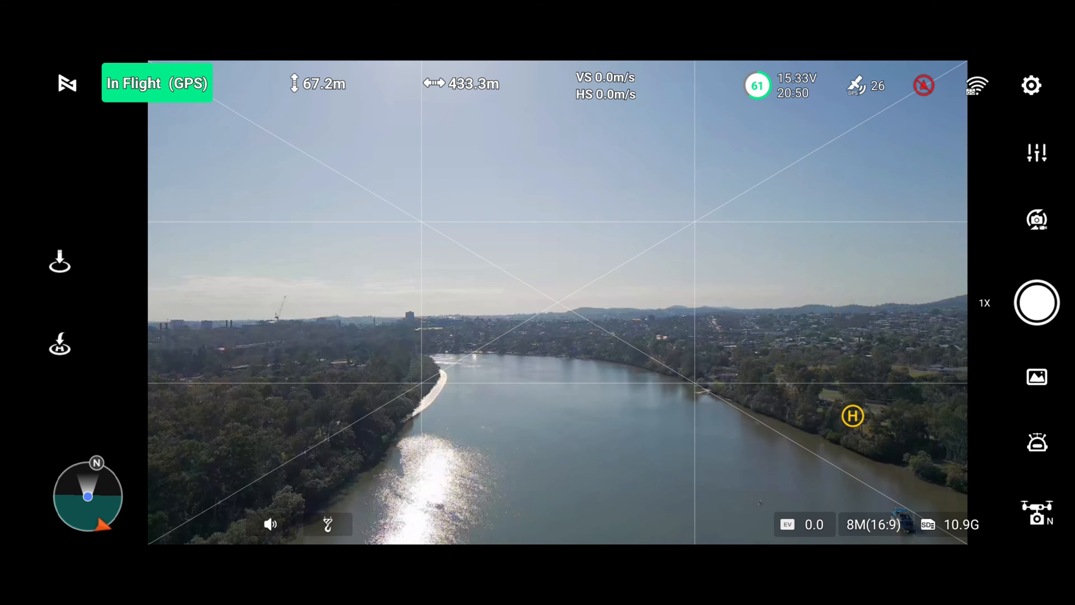
# Lower the photo exposure compensation to -1.0, then further to -1.3.
pyautogui.click(1038, 152)
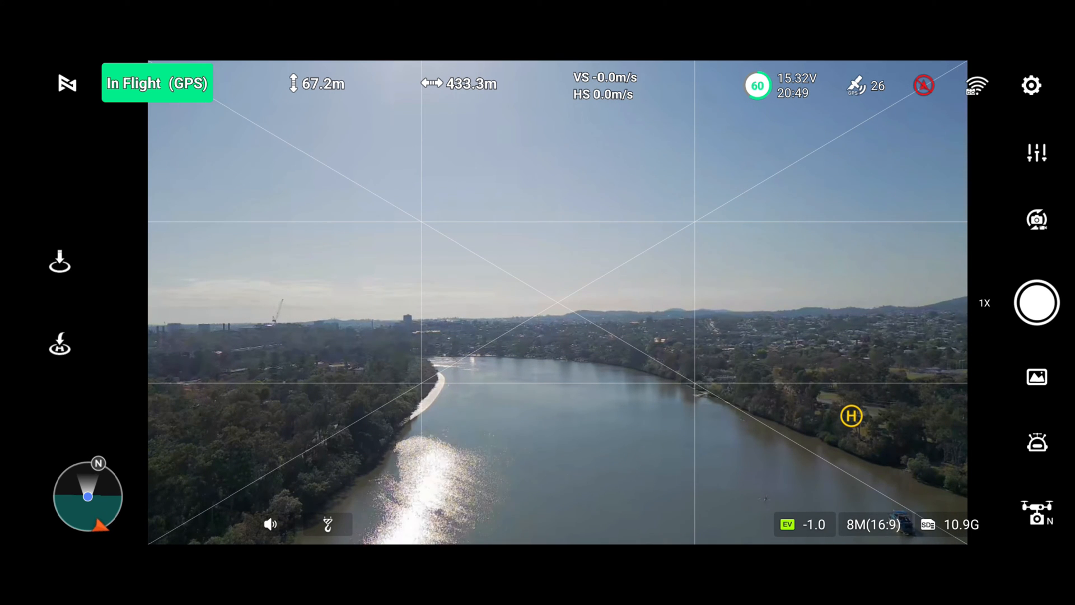
pyautogui.click(1038, 152)
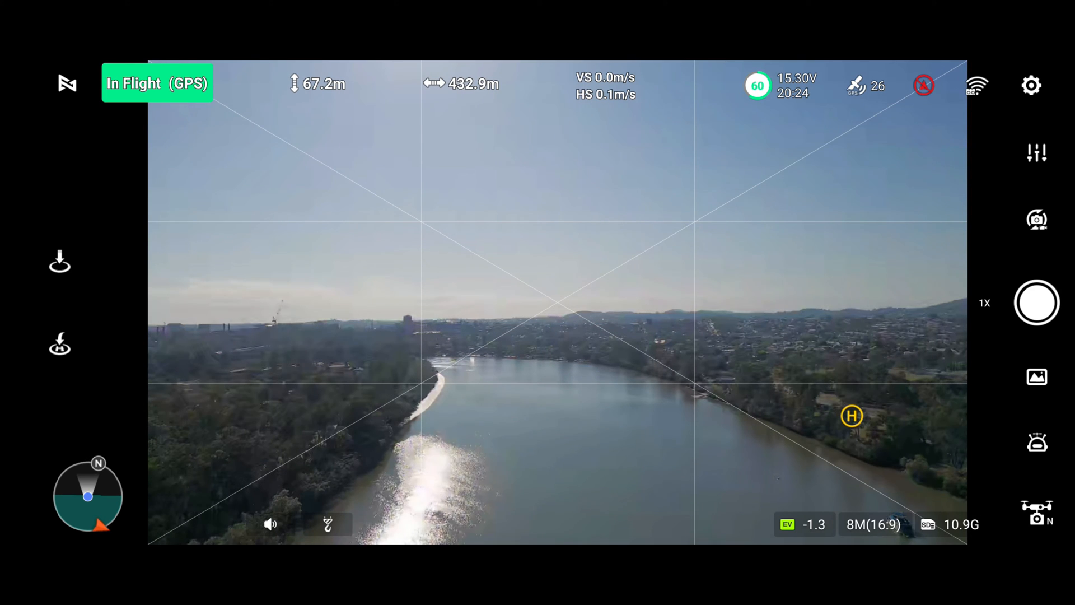
pyautogui.click(1036, 302)
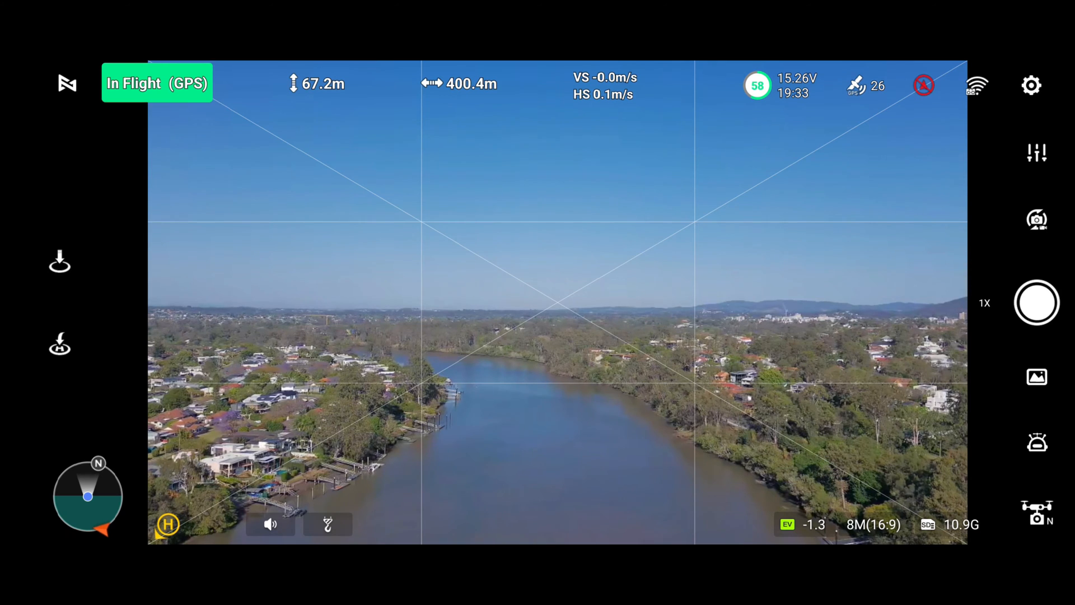
pyautogui.click(1037, 303)
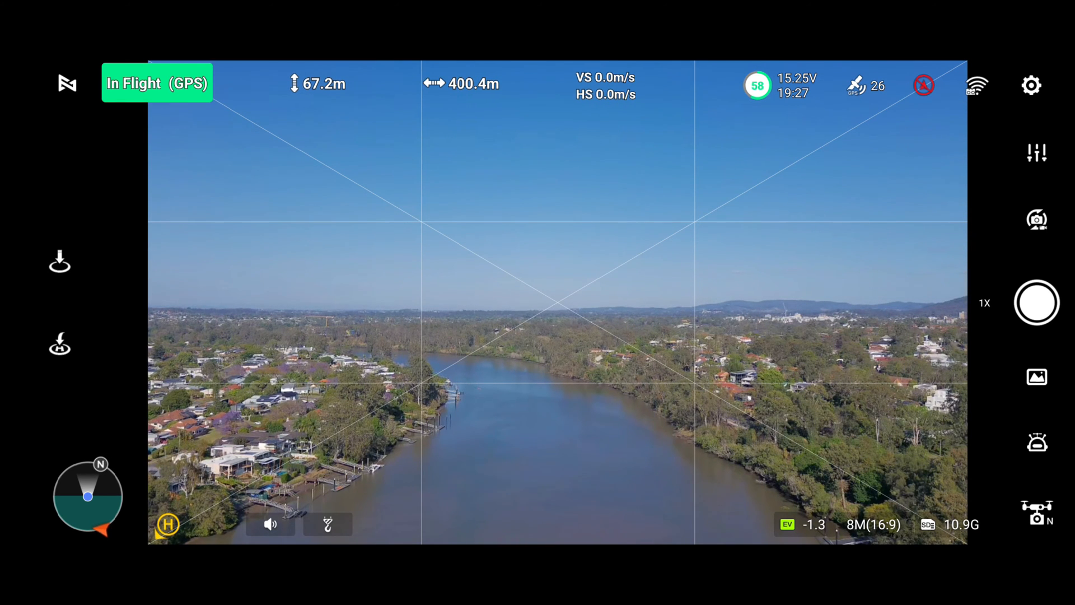
# Start a Wide panorama from the photo mode settings and dismiss the panorama notice.
pyautogui.click(1038, 151)
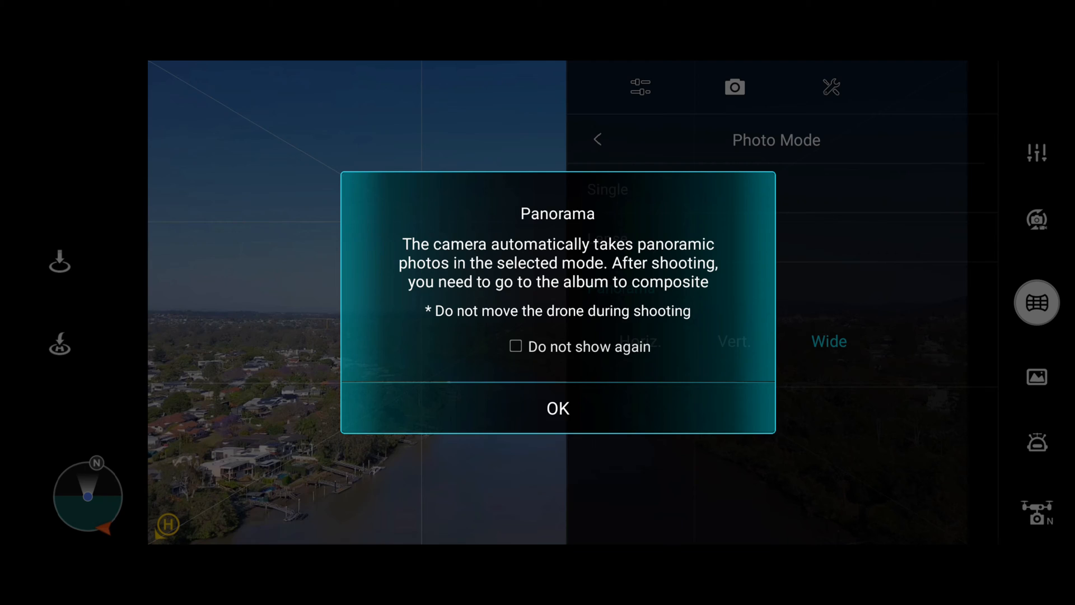
pyautogui.click(558, 409)
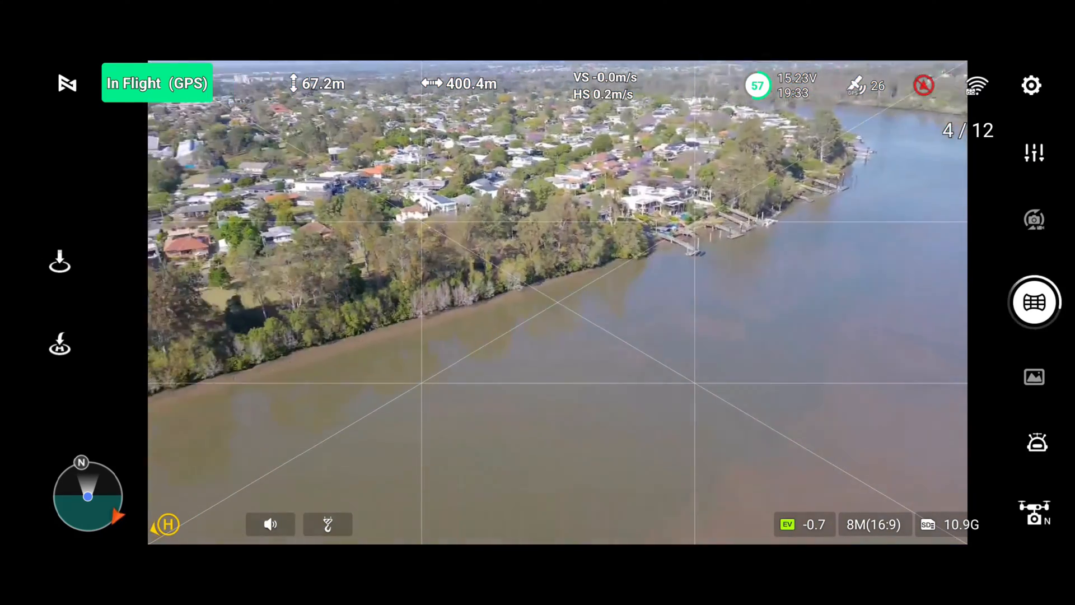
# Return to the Photo Mode choices, where Single is the current mode.
pyautogui.click(1034, 219)
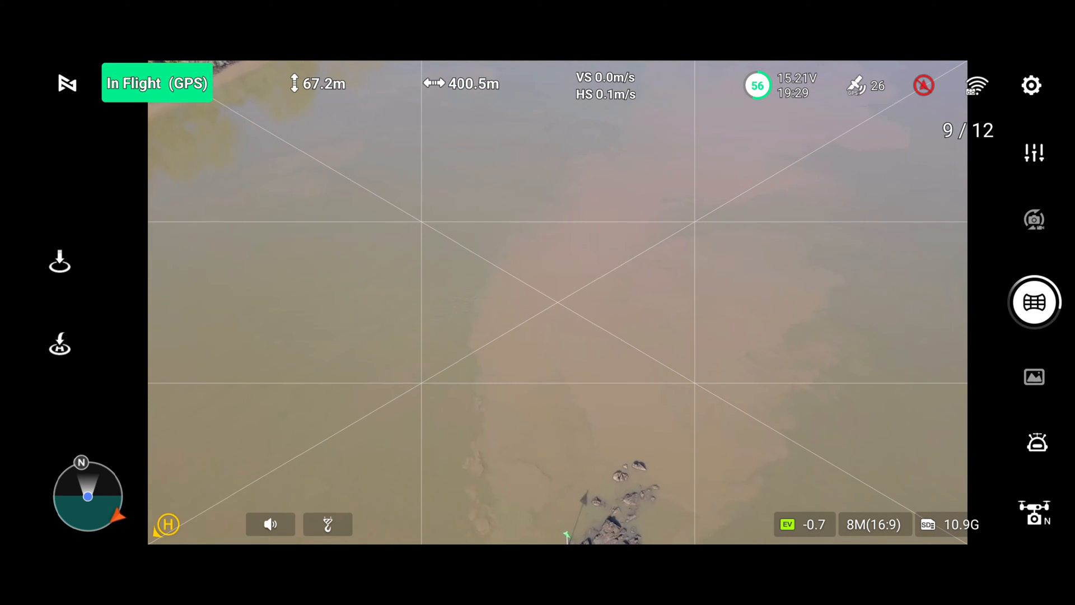
pyautogui.click(1035, 219)
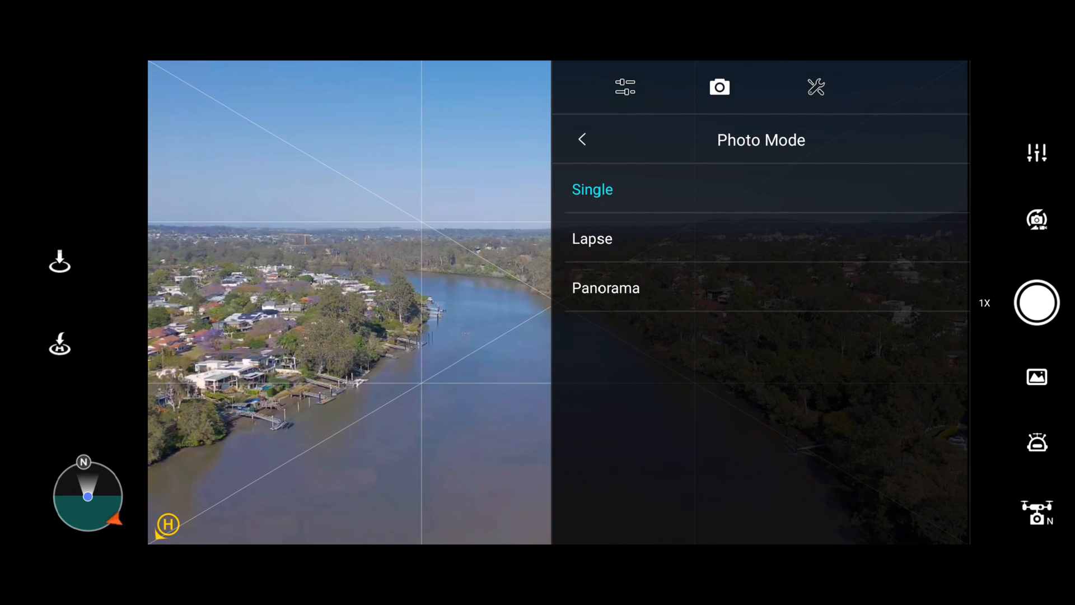
# Leave the colour style options, pick 12M (4000x3000 4:3), and close the settings.
pyautogui.click(581, 140)
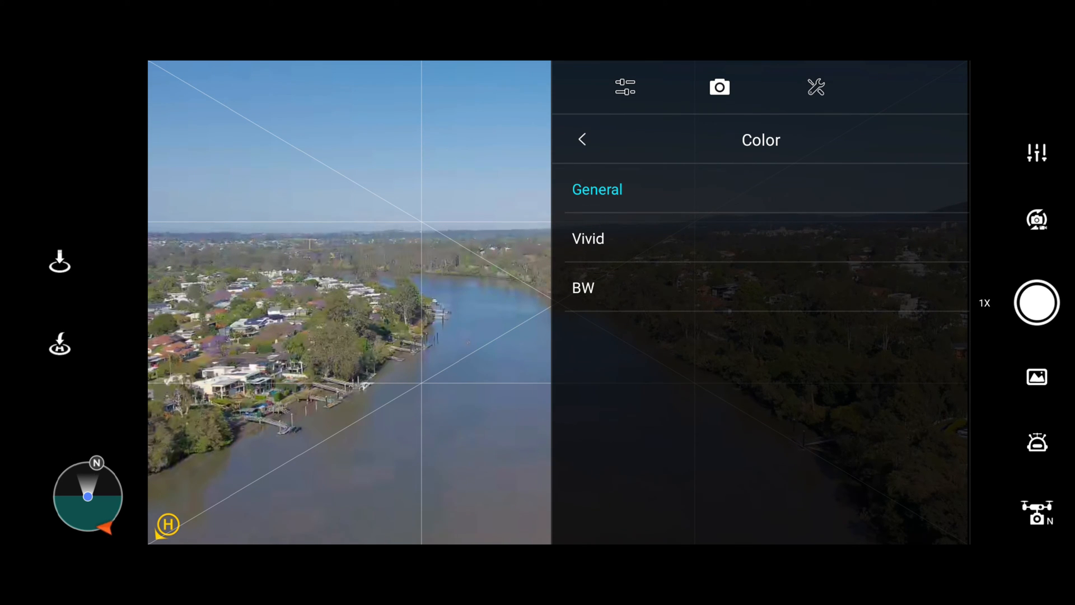
pyautogui.click(582, 140)
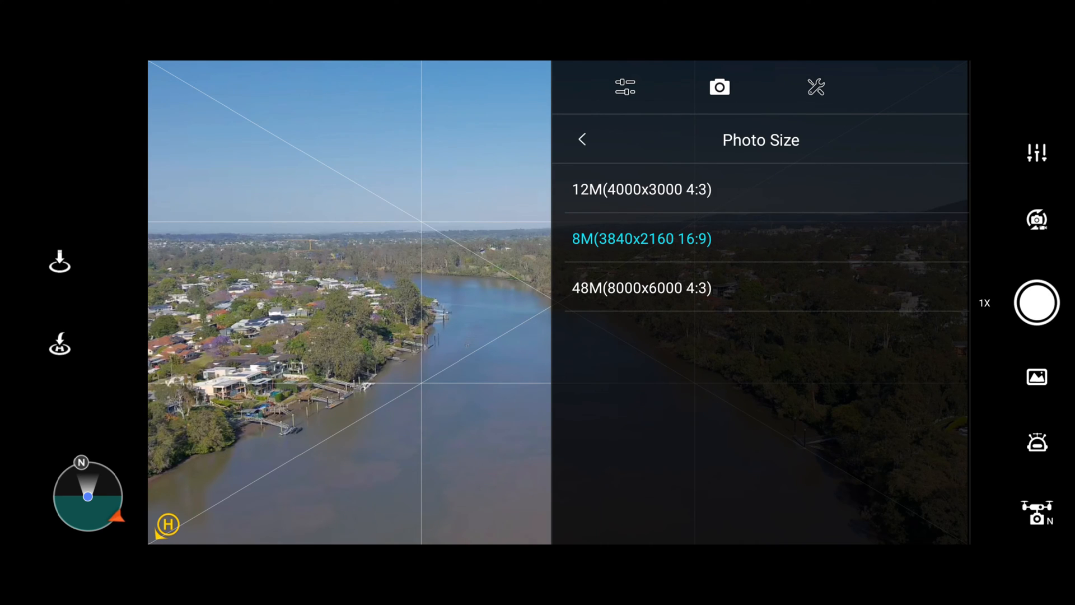
pyautogui.click(641, 189)
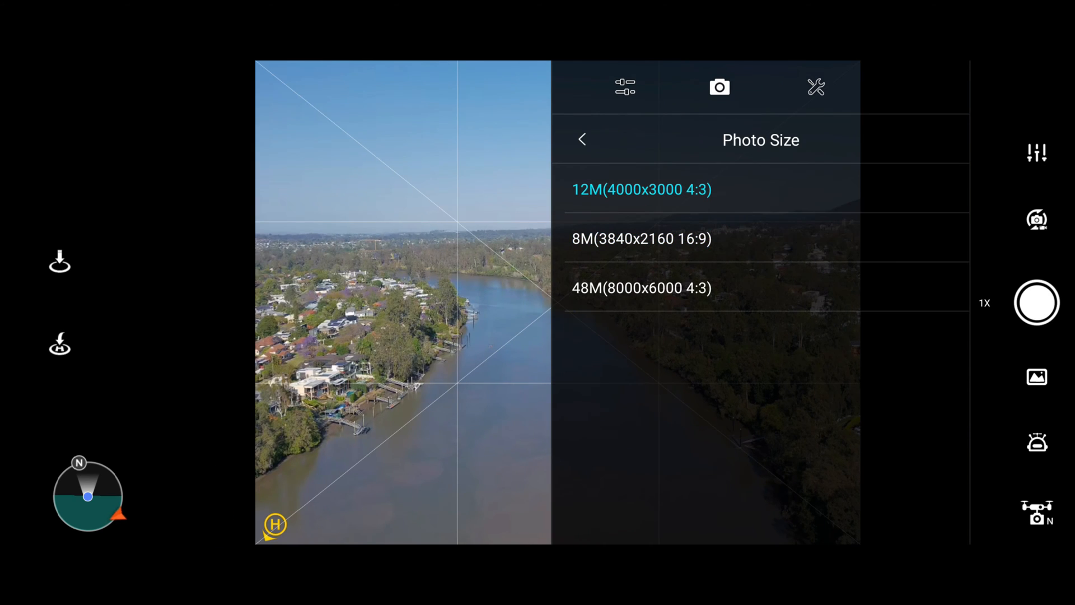
pyautogui.click(583, 140)
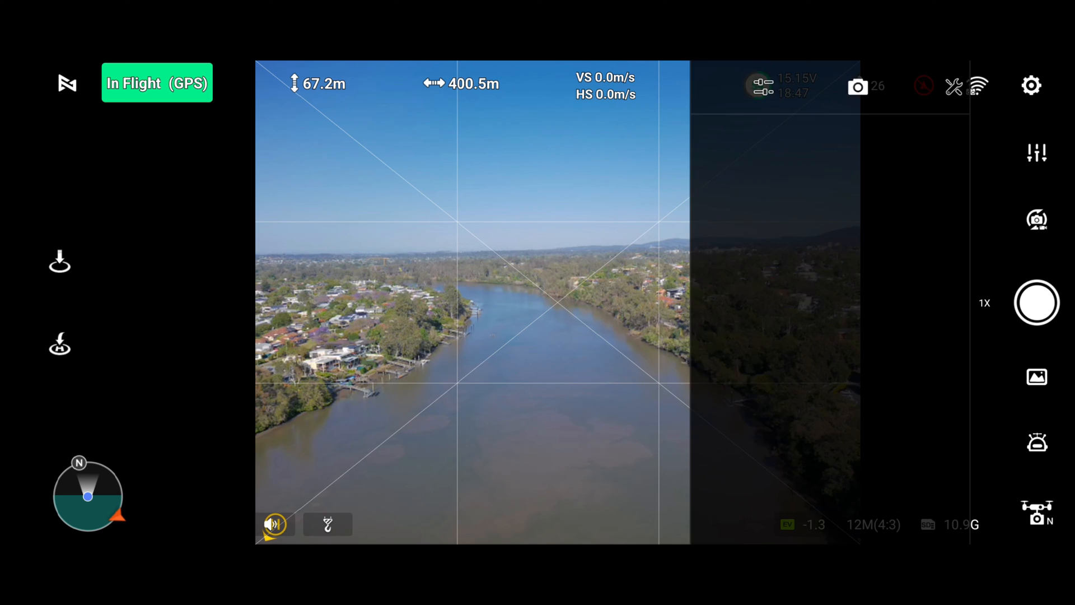
# Confirm in the camera photo settings that 12M photos offer only JPG format.
pyautogui.click(858, 86)
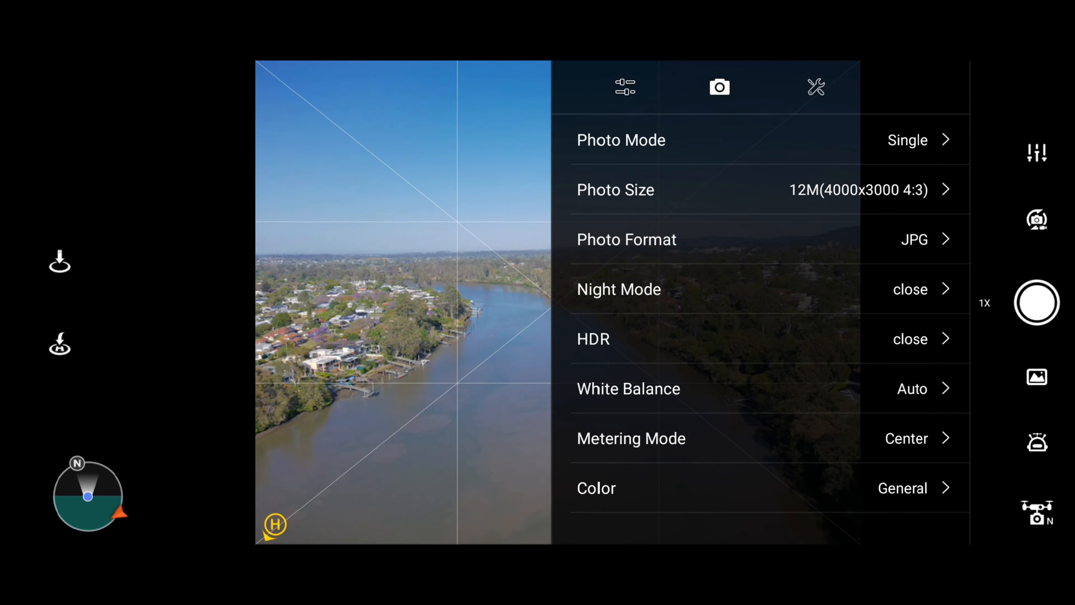
pyautogui.click(761, 488)
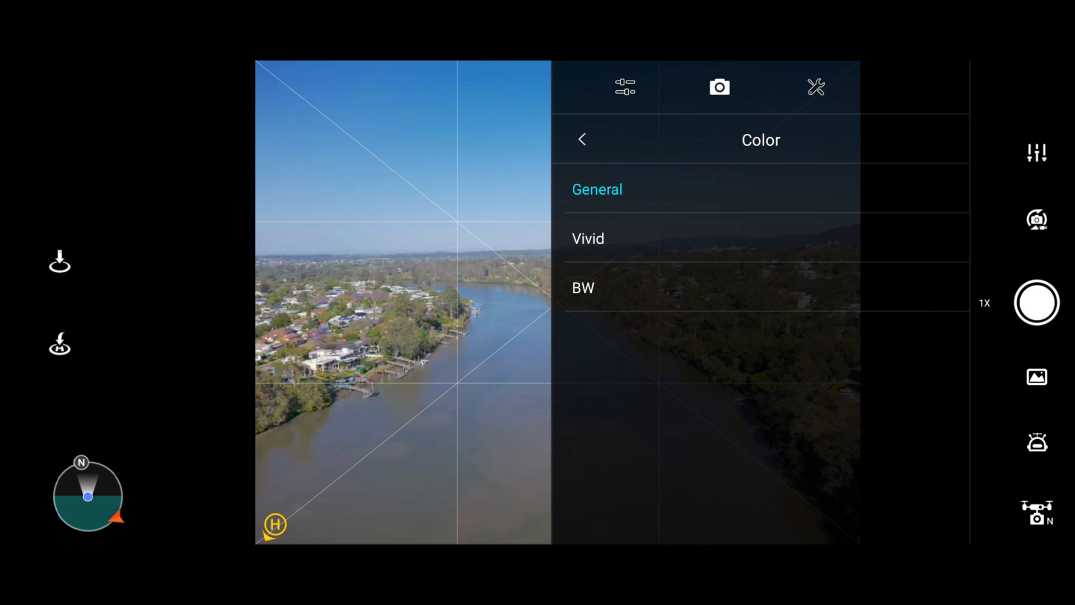
pyautogui.click(582, 139)
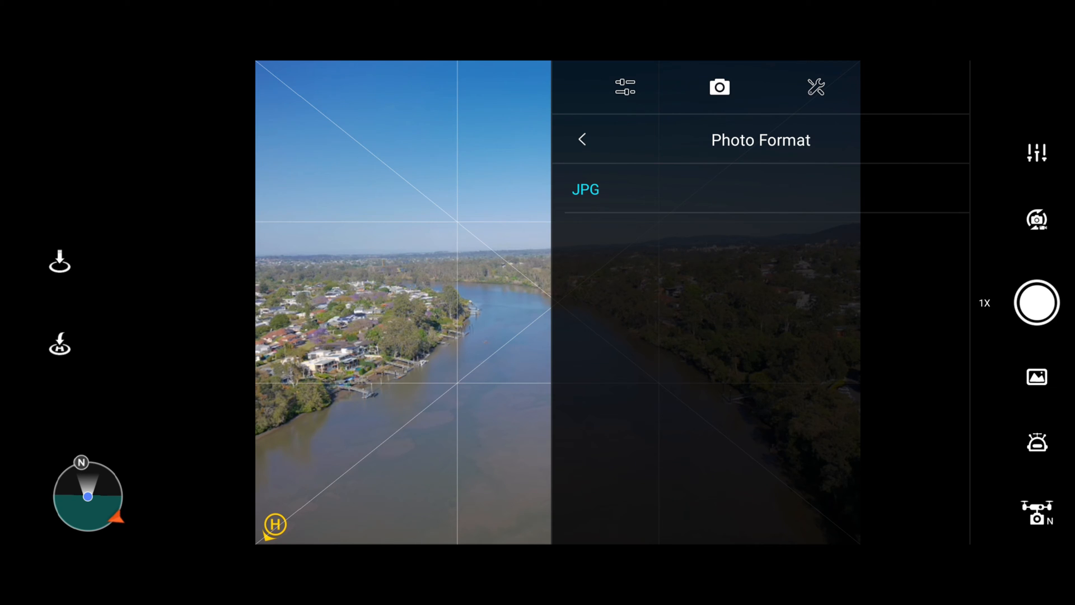
pyautogui.click(583, 140)
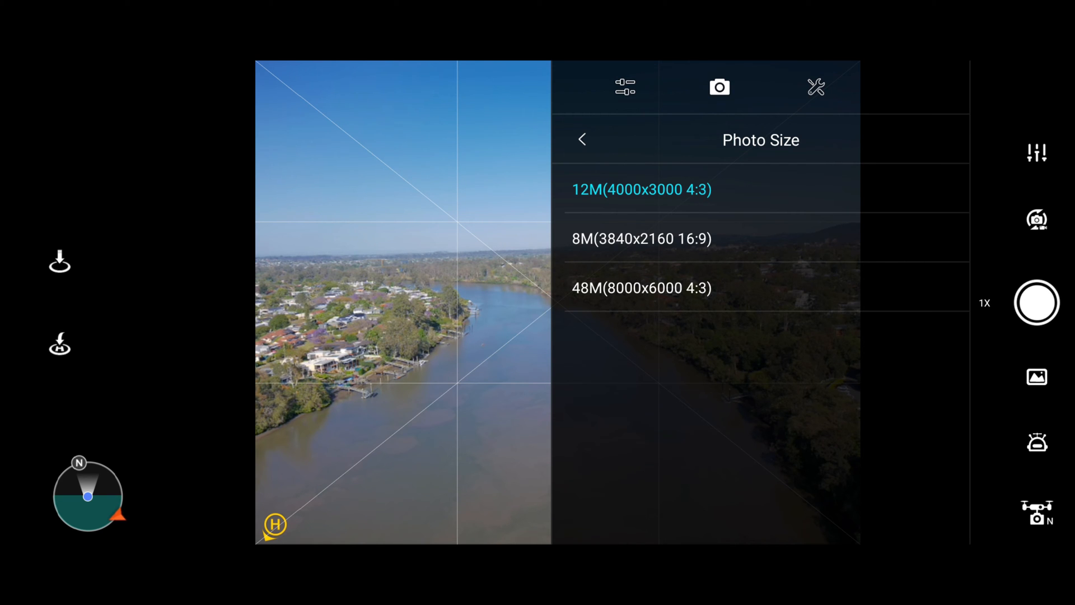
# Change the photo size to 48M (8000x6000 4:3) and close the settings.
pyautogui.click(642, 288)
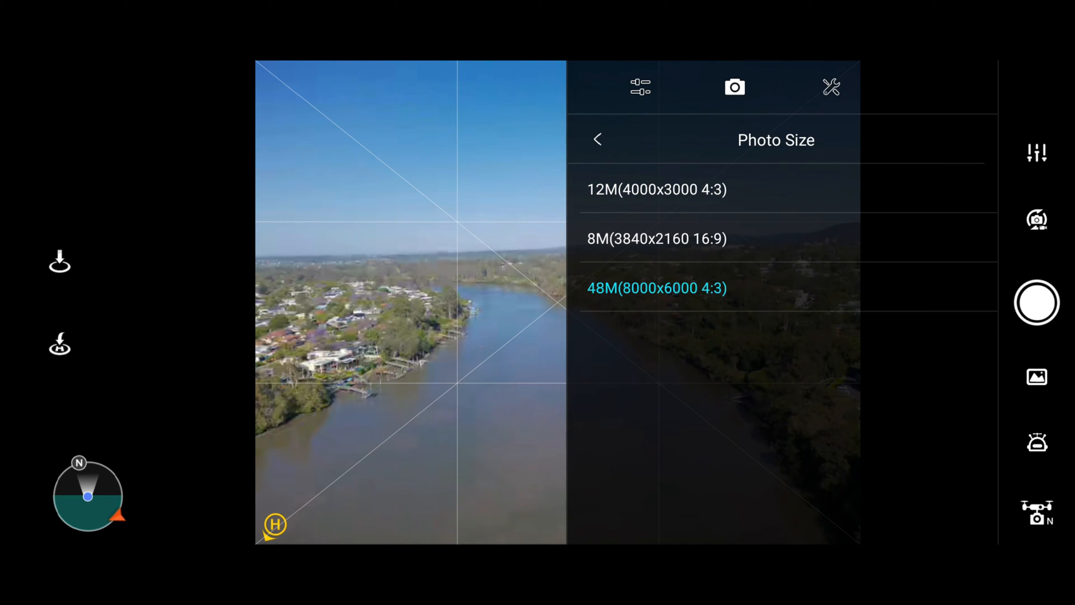
pyautogui.click(596, 140)
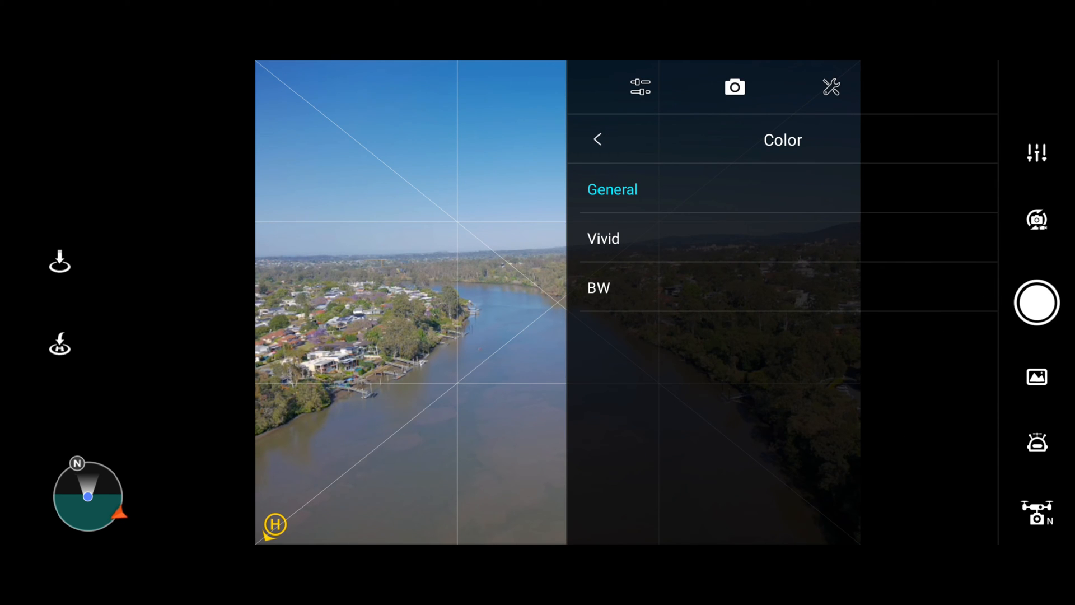
pyautogui.click(597, 139)
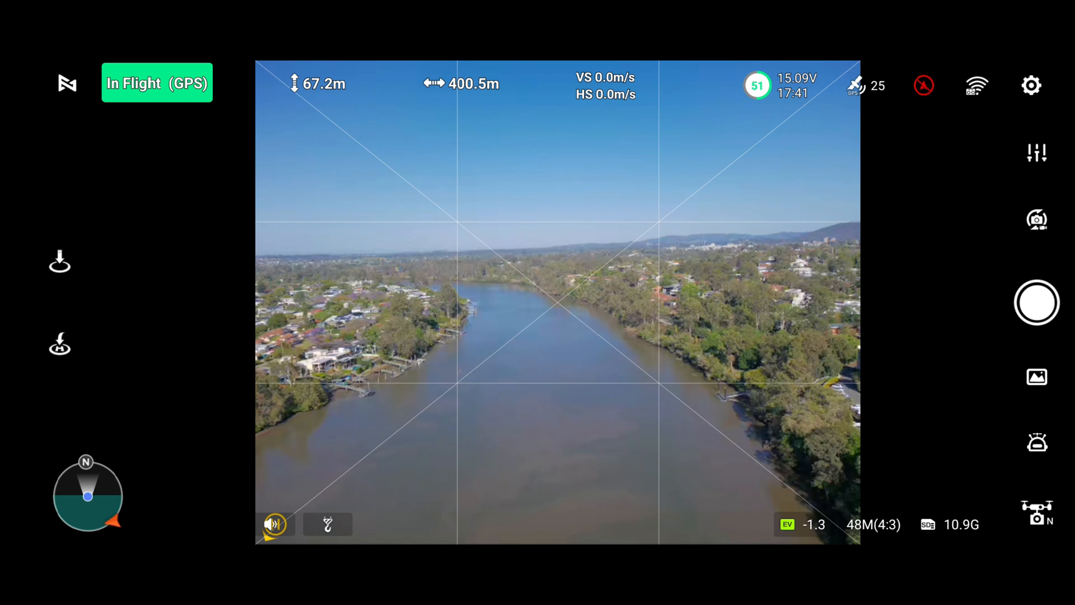
# Switch to 4K/30FPS video at EV -2.3 and start recording the Brisbane River.
pyautogui.click(1037, 302)
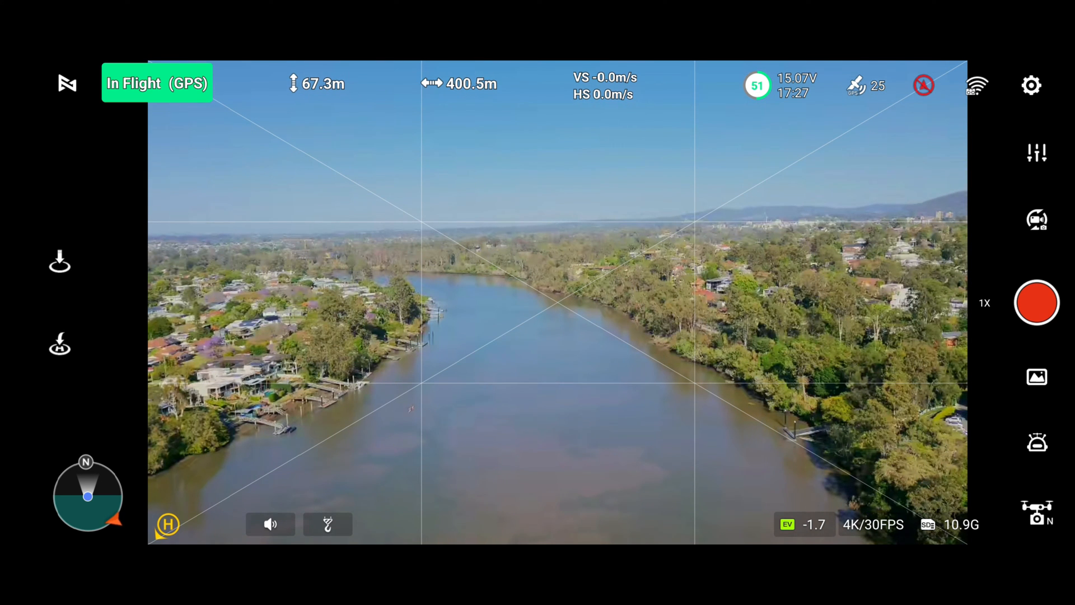
pyautogui.click(1038, 151)
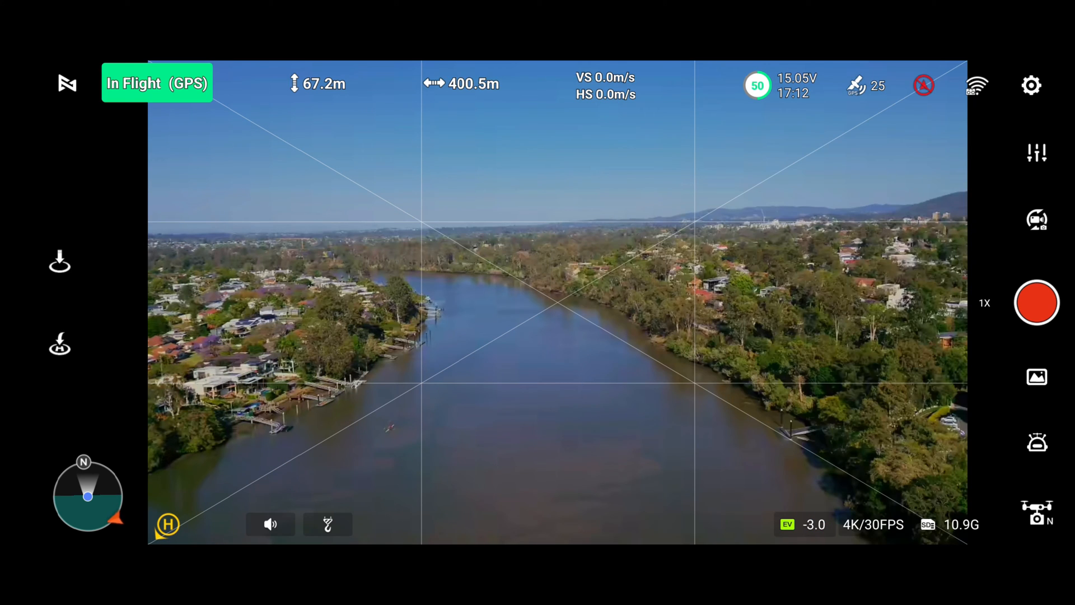
pyautogui.click(1036, 152)
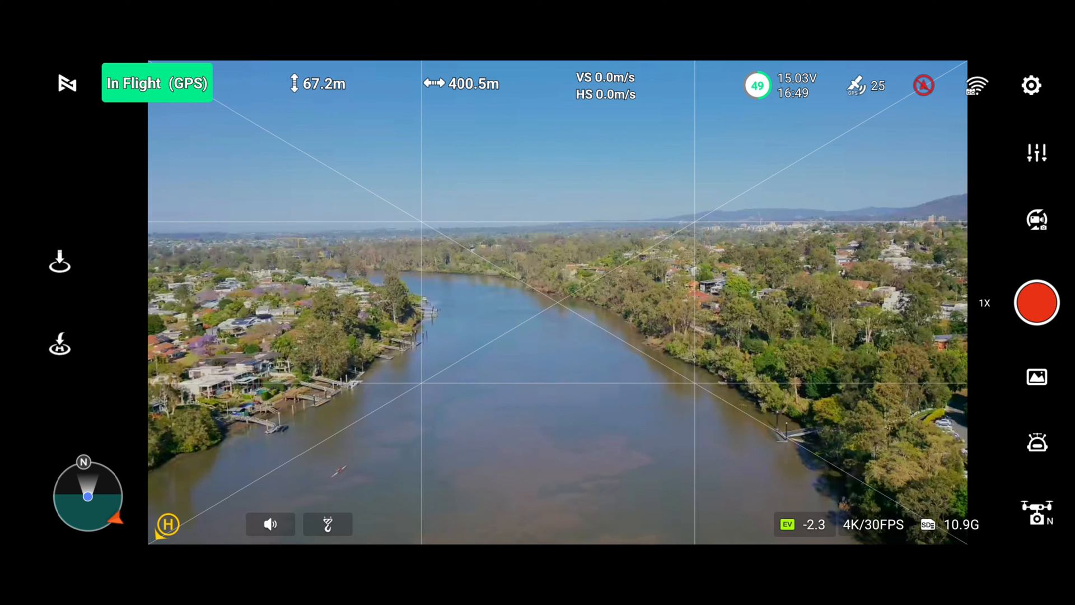
pyautogui.click(1038, 302)
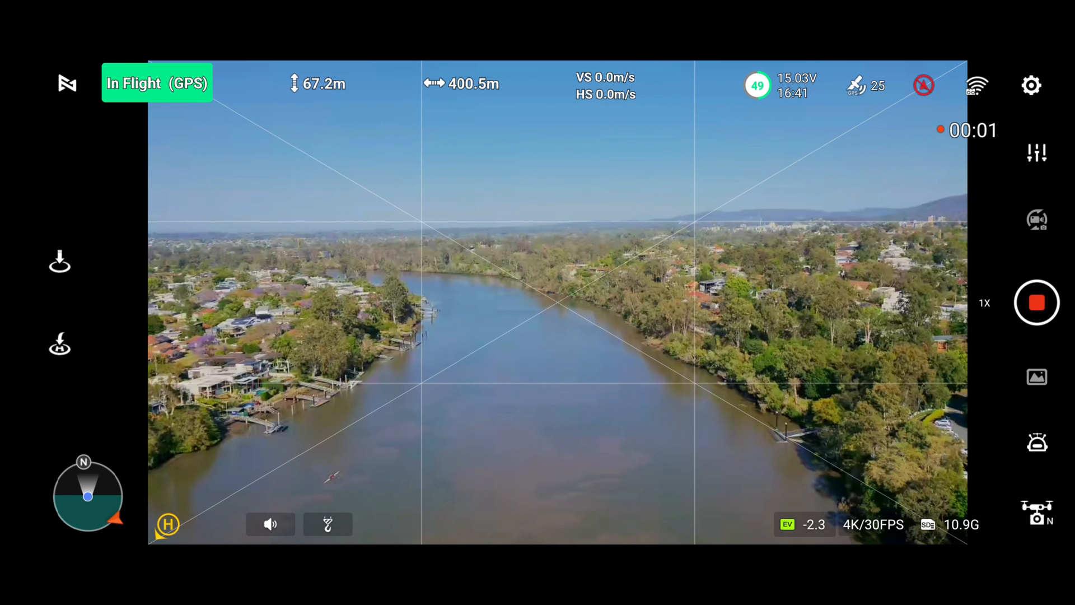